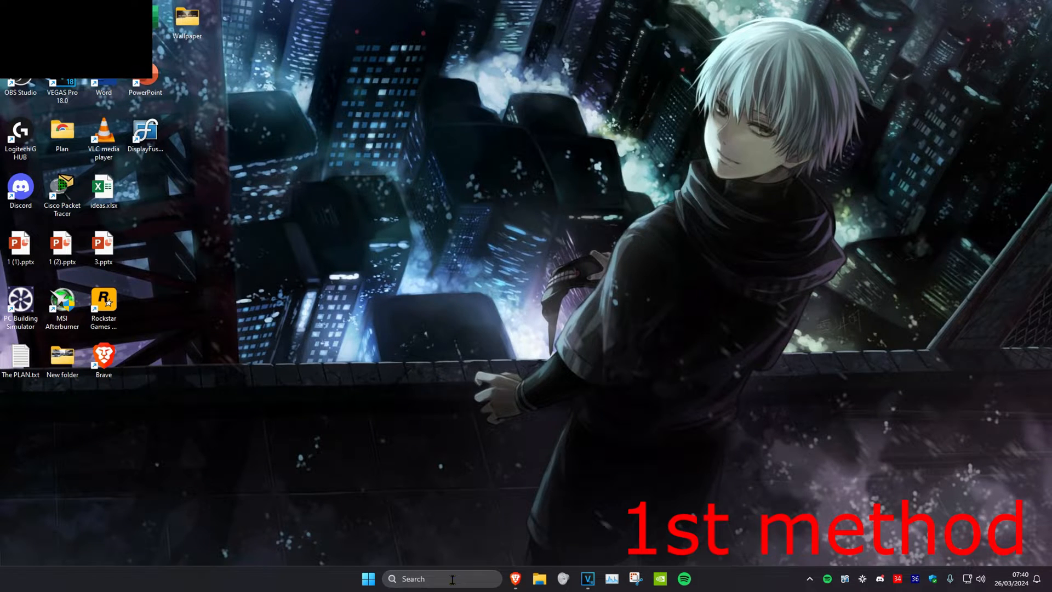
Find Epic Games Launcher in the installed apps list and show its uninstall options.
text(add)
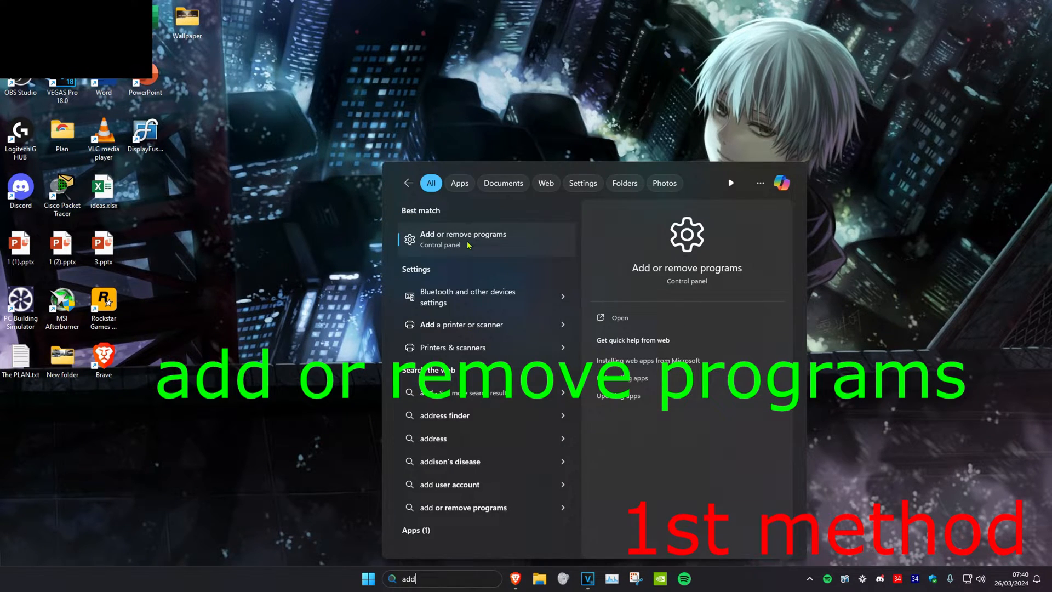
click(462, 239)
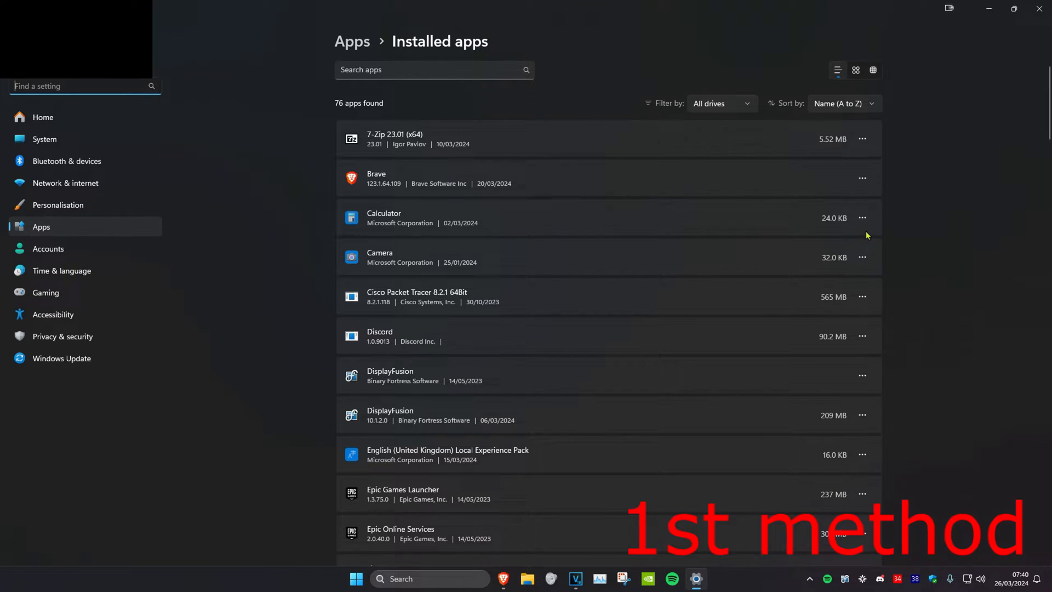
scroll(down, 3)
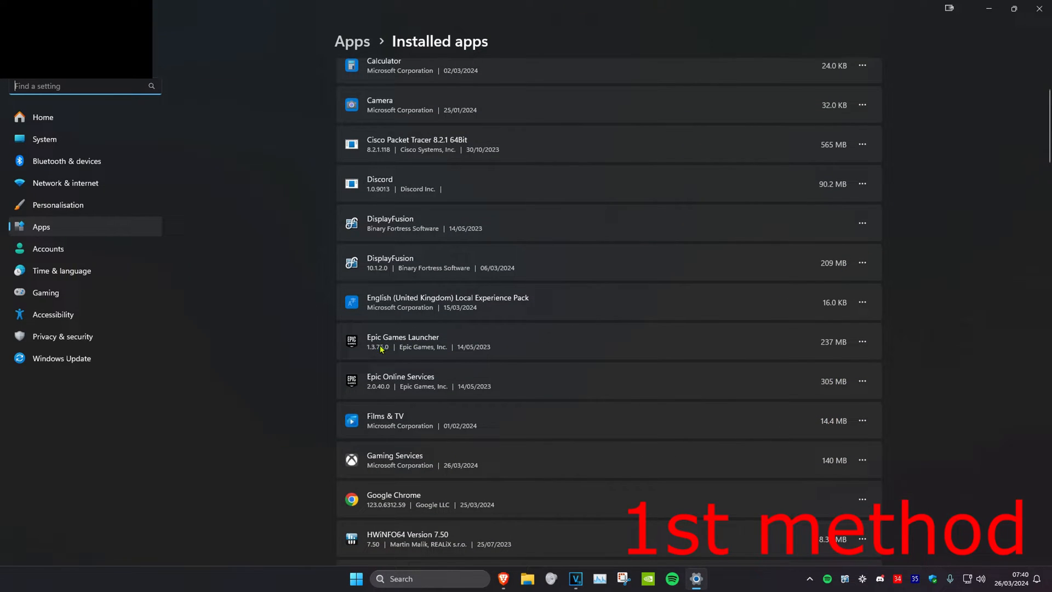
click(862, 342)
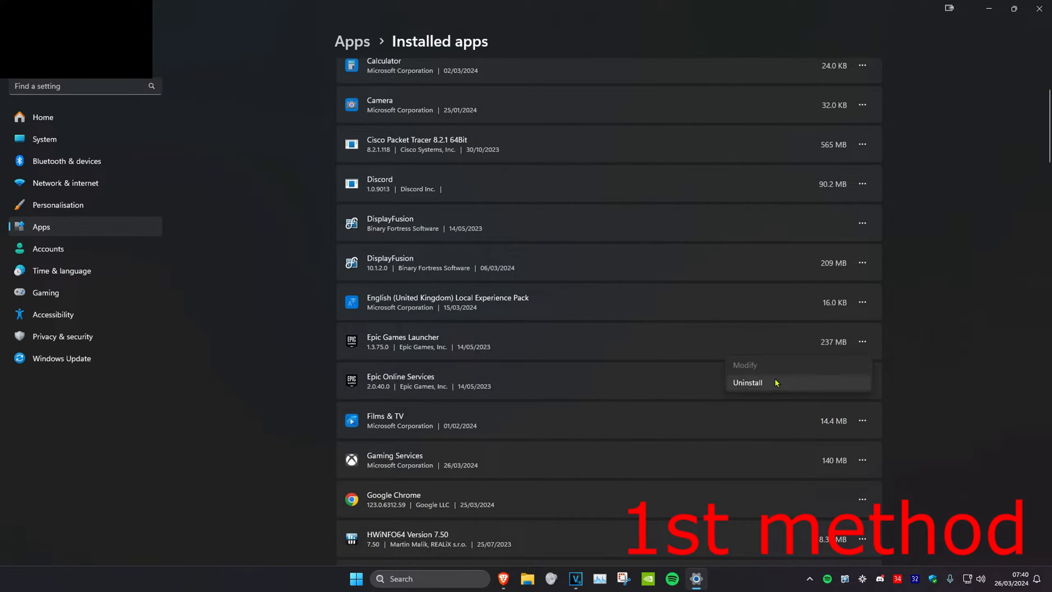
click(746, 383)
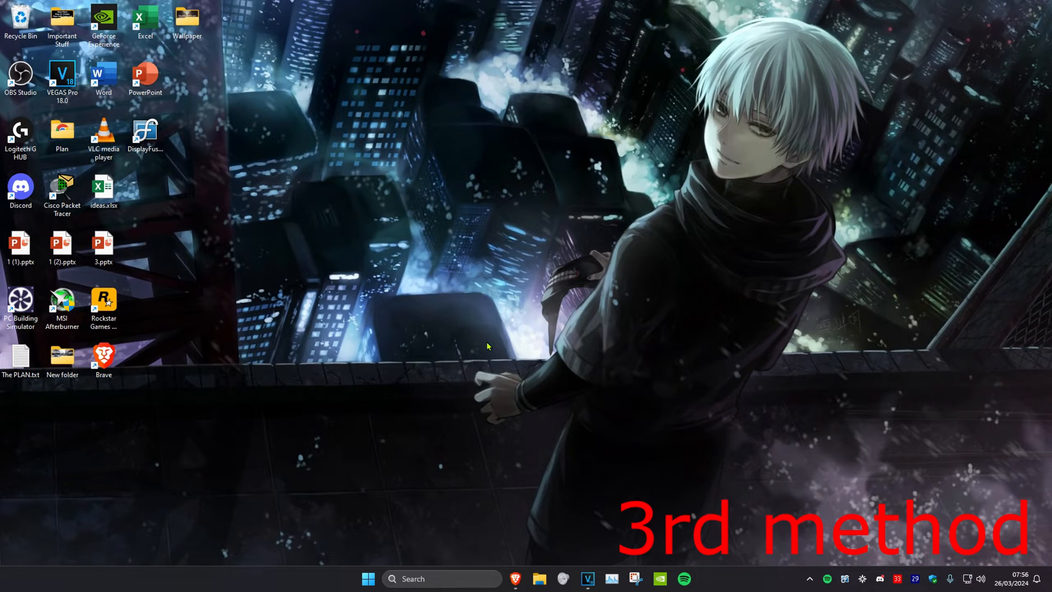
Launch Registry Editor from the taskbar search and go to HKEY_CURRENT_USER\Software.
text(registry Editor)
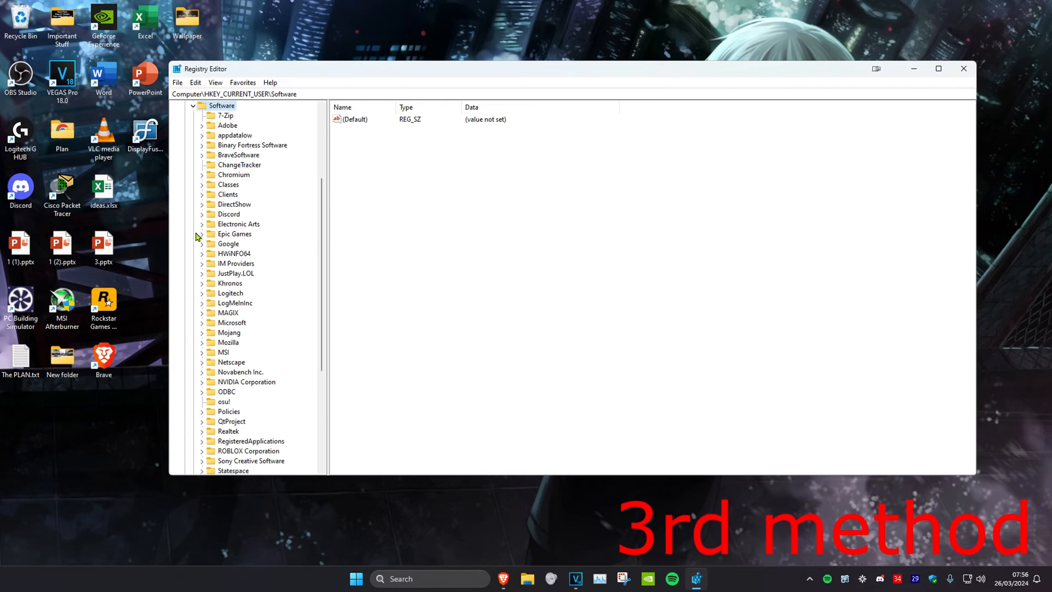
mouse_move(223, 240)
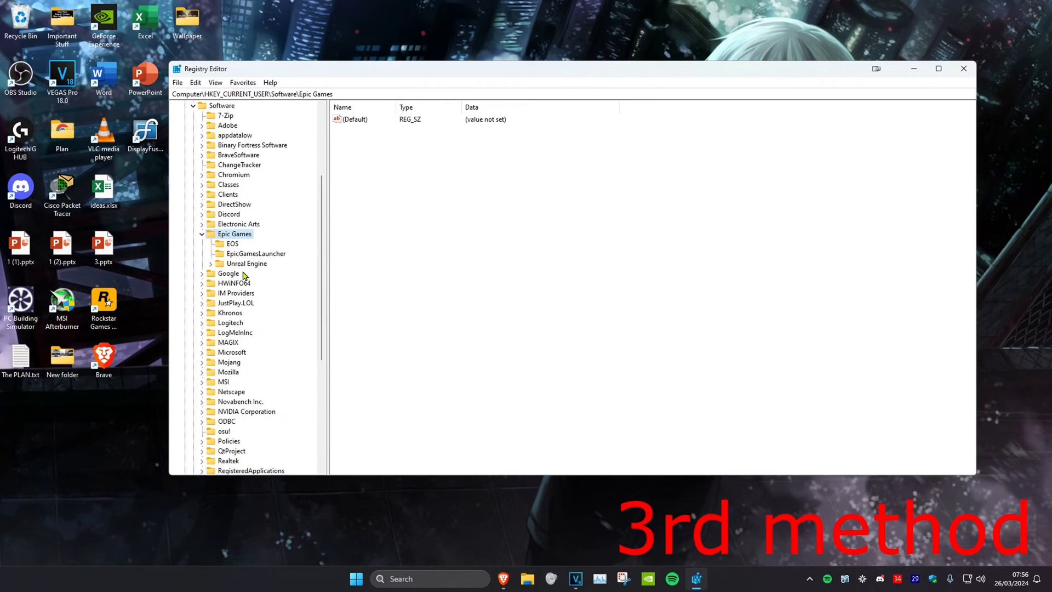
Expand Epic Games > Unreal Engine, delete the Identifiers key and close Registry Editor.
click(210, 263)
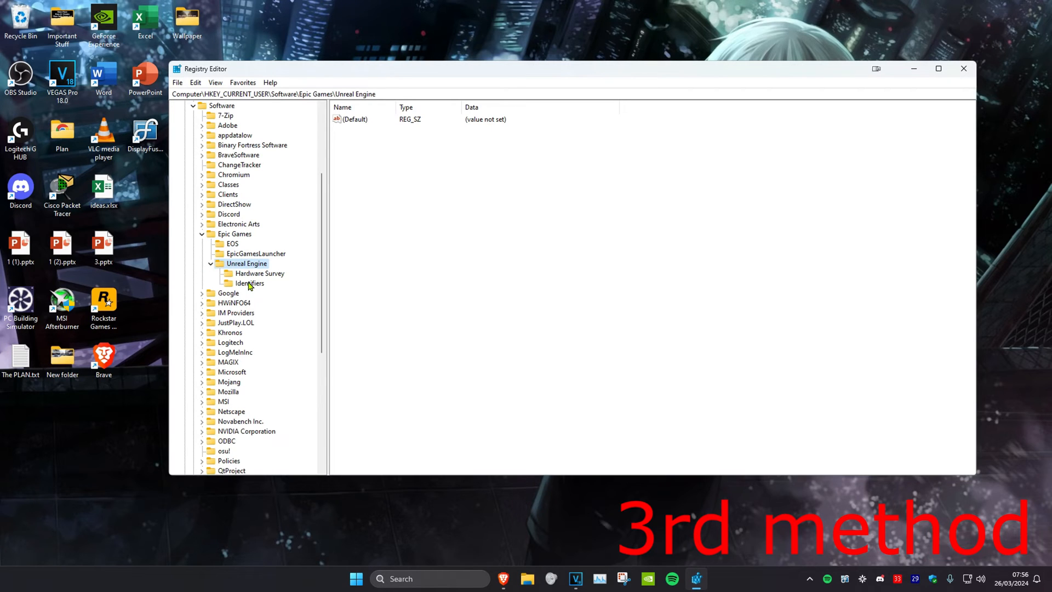
click(248, 282)
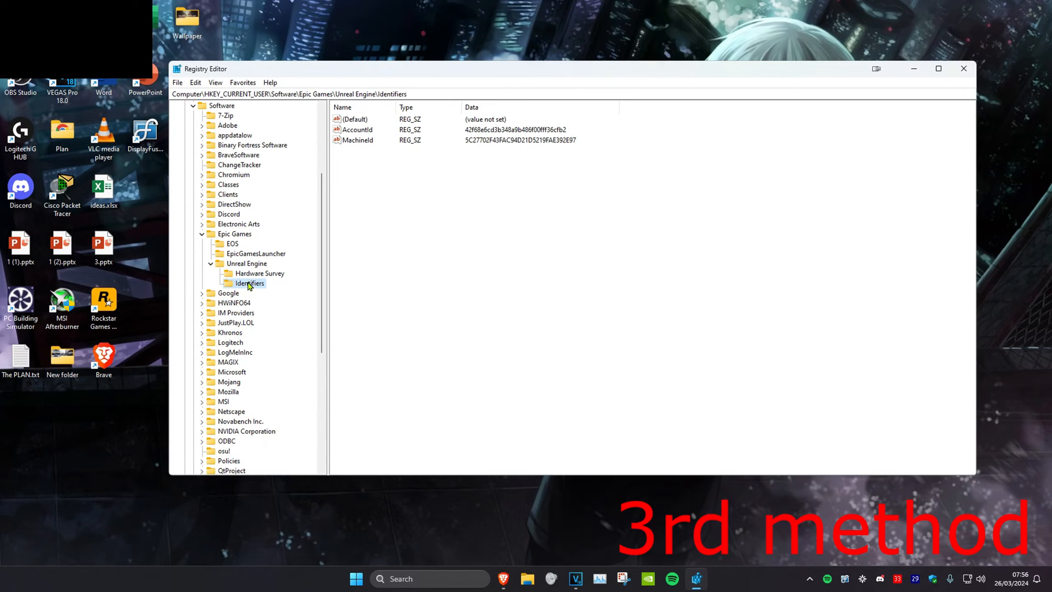
click(964, 68)
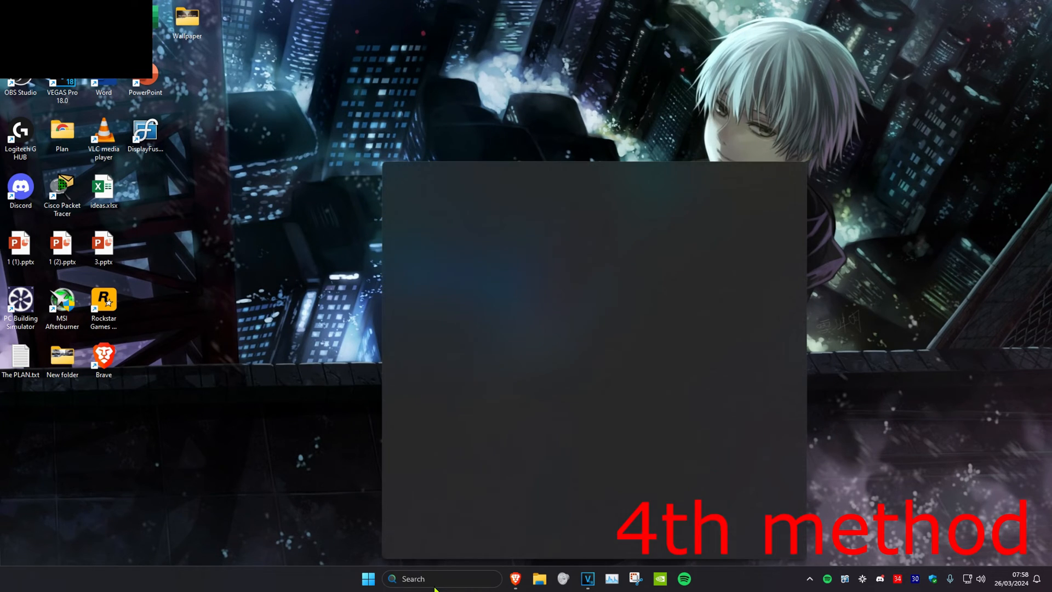
Run Network reset from Settings and confirm with Reset now > Yes.
text(network reset)
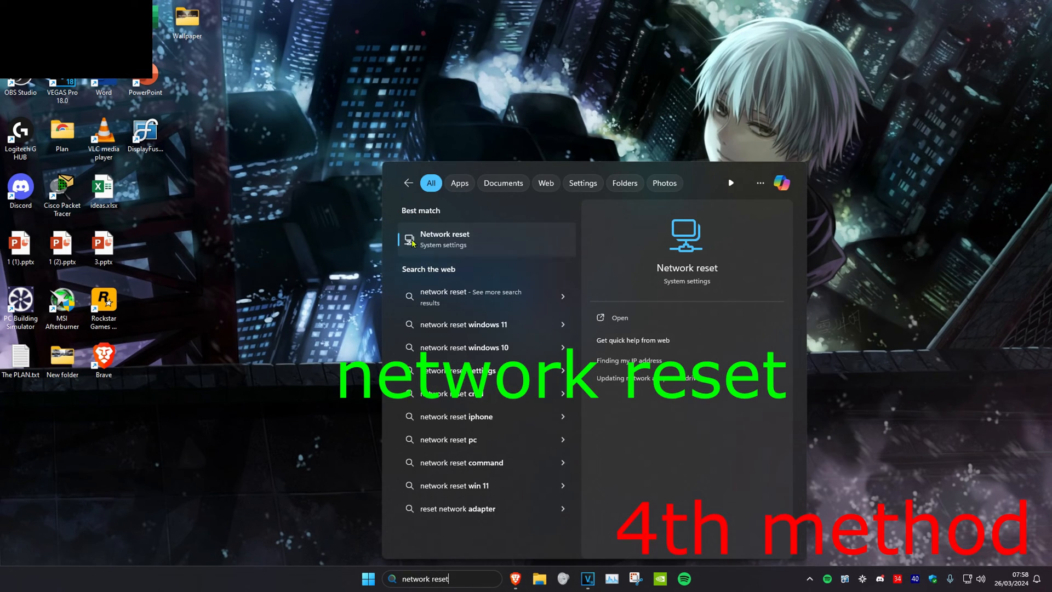
click(445, 239)
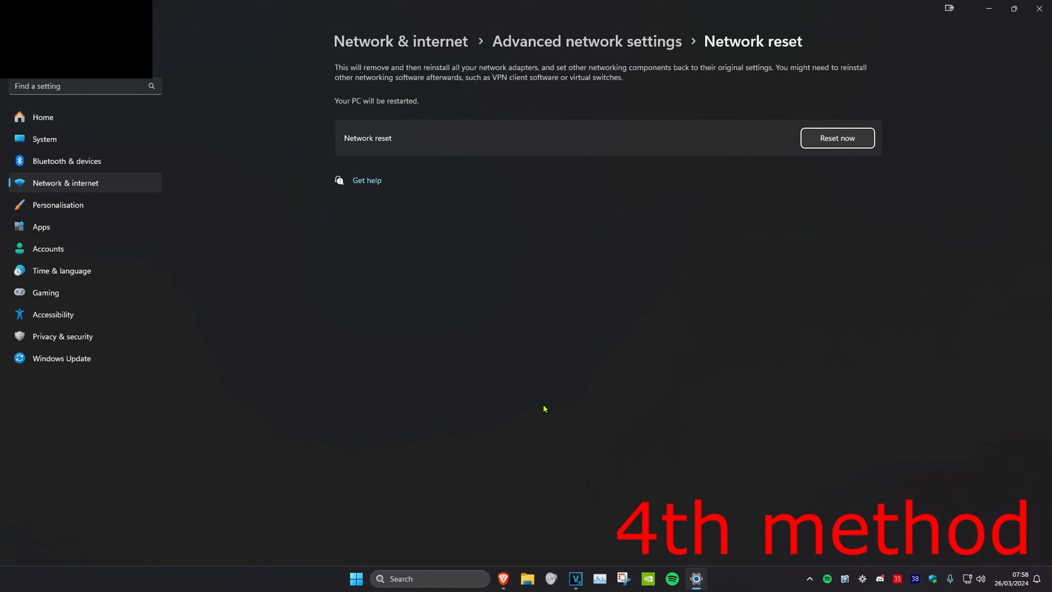
click(836, 138)
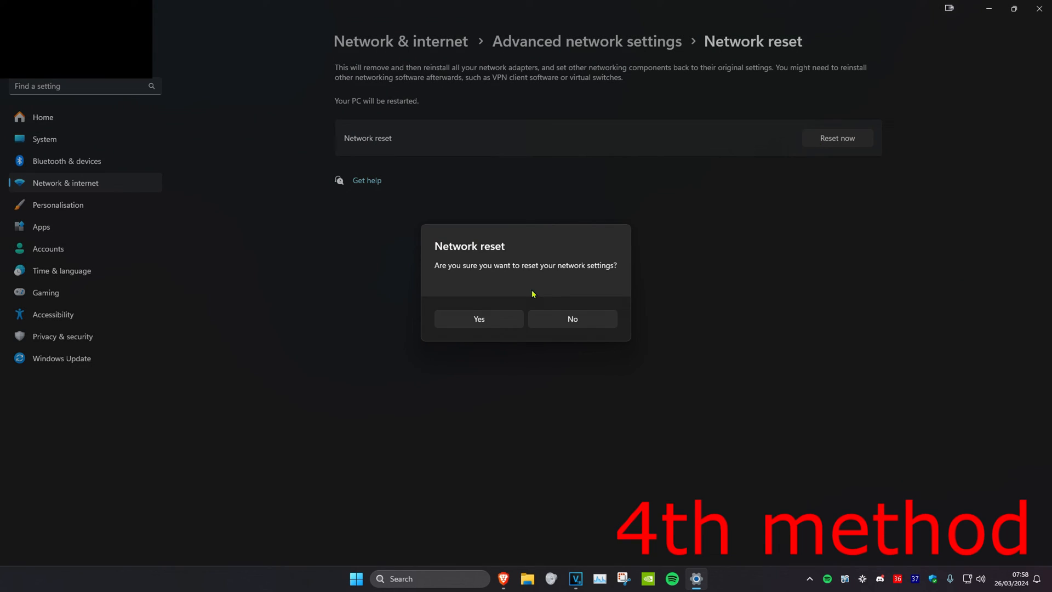
click(572, 319)
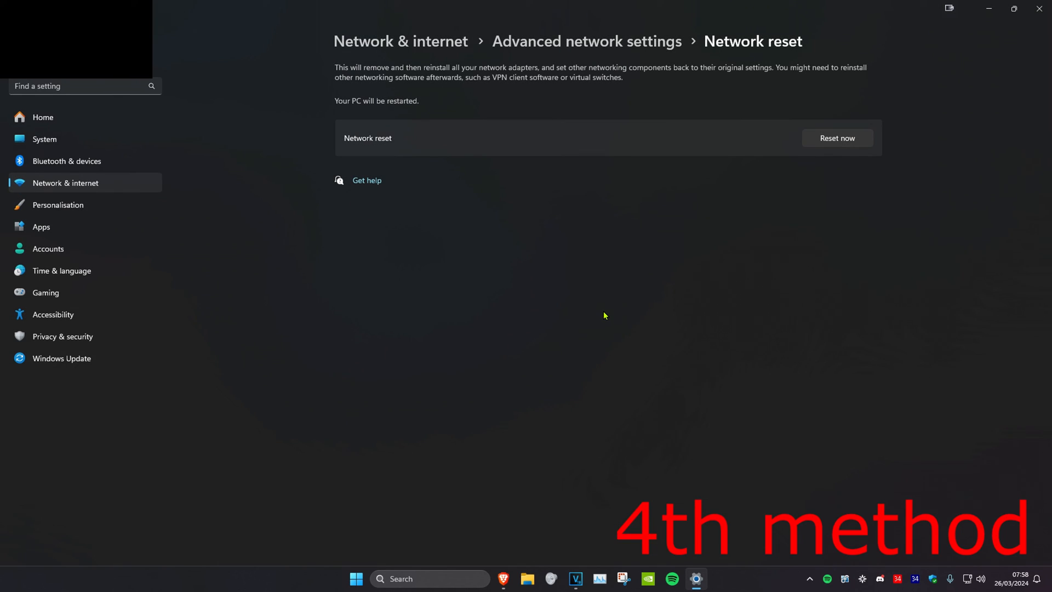